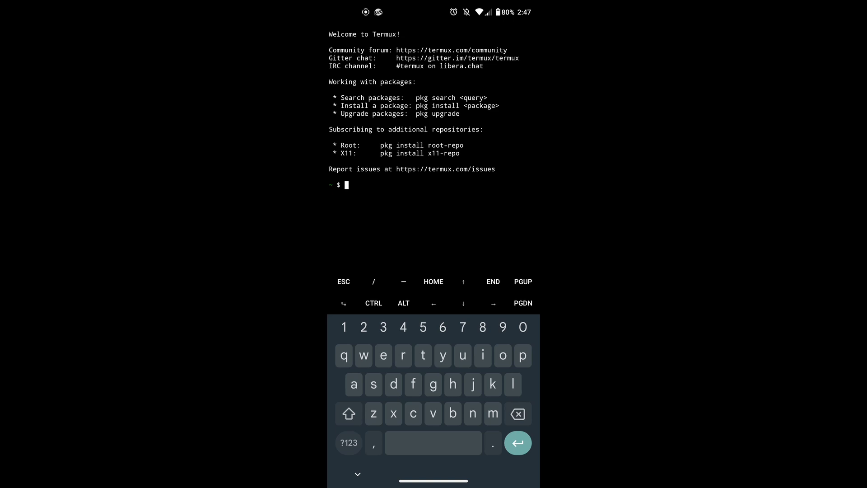
# Begin the apt update command at the fresh Termux prompt.
pyautogui.write('apt')
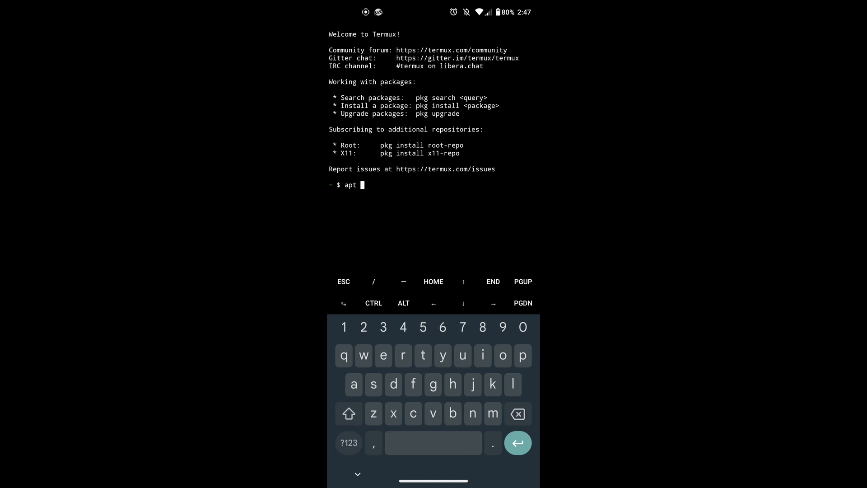
# Run apt update to refresh and upgrade packages, then begin the pkg command.
pyautogui.write('update')
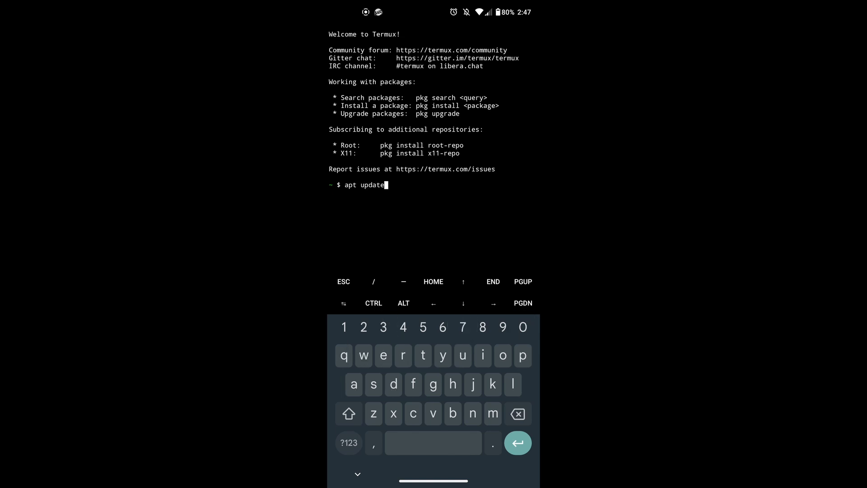
pyautogui.press('Enter')
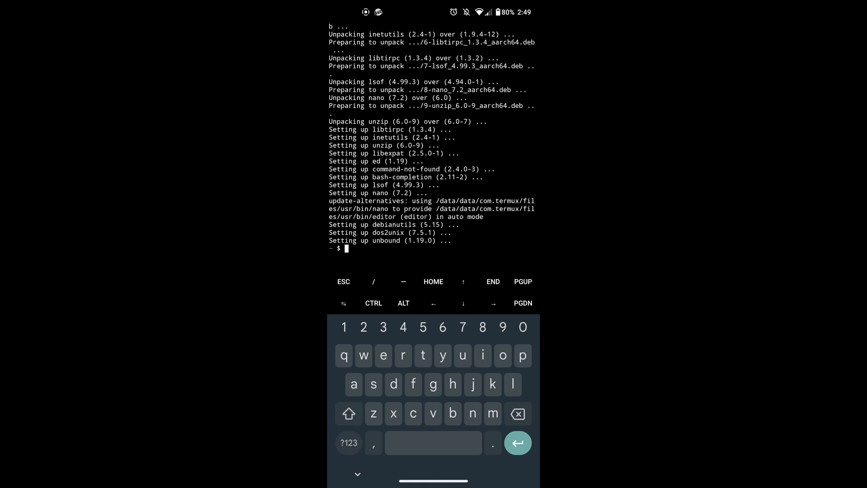
pyautogui.write('pkg')
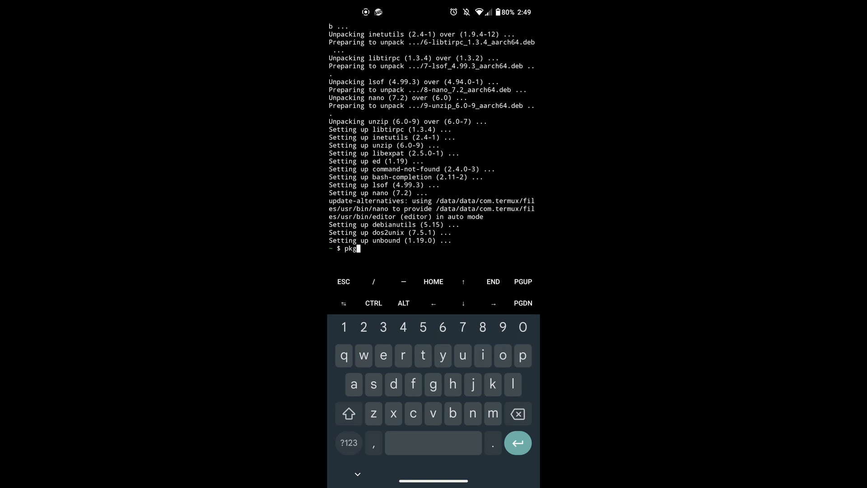
# Install git 2.43.0 with pkg install git.
pyautogui.write('get')
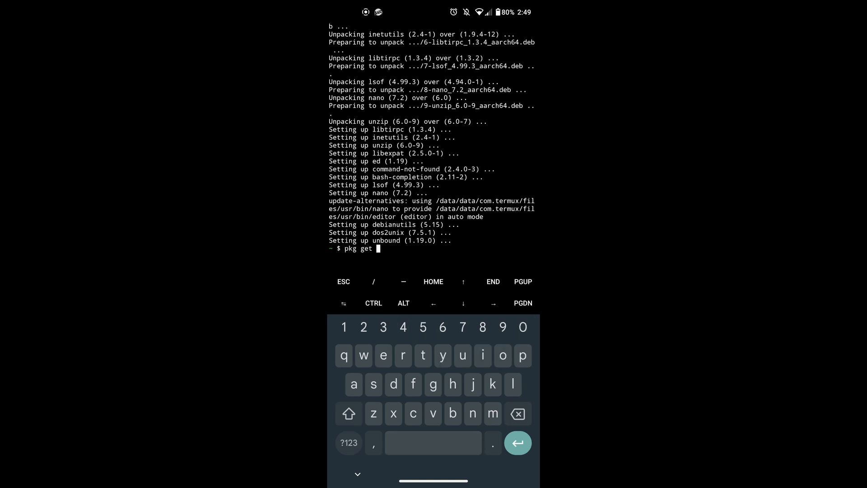
pyautogui.write('git')
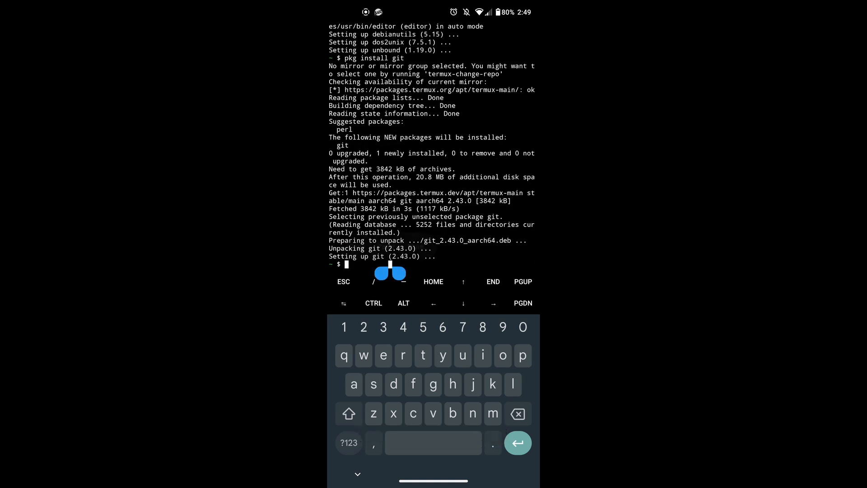
# Clone github.com/SillyTavern/SillyTavern, enter its folder and install Node.js 20.2.0, confirming with Y.
pyautogui.write('git clone https://github.com/SillyTavern/SillyTavern')
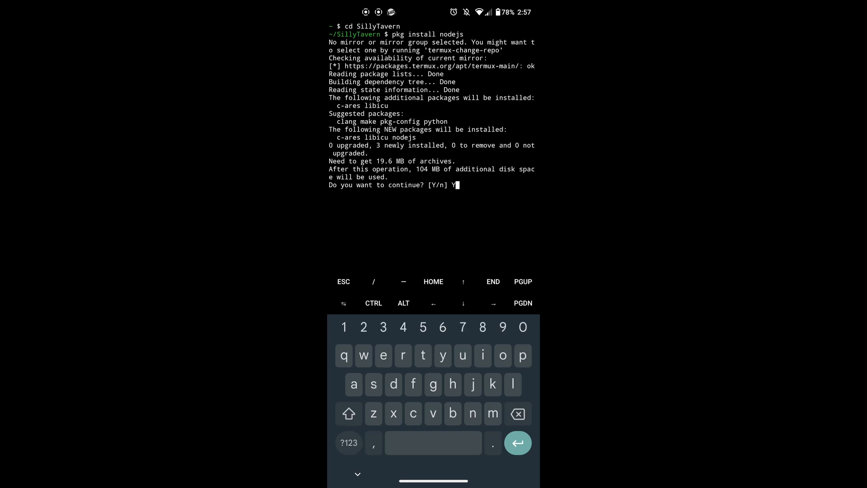
pyautogui.press('Enter')
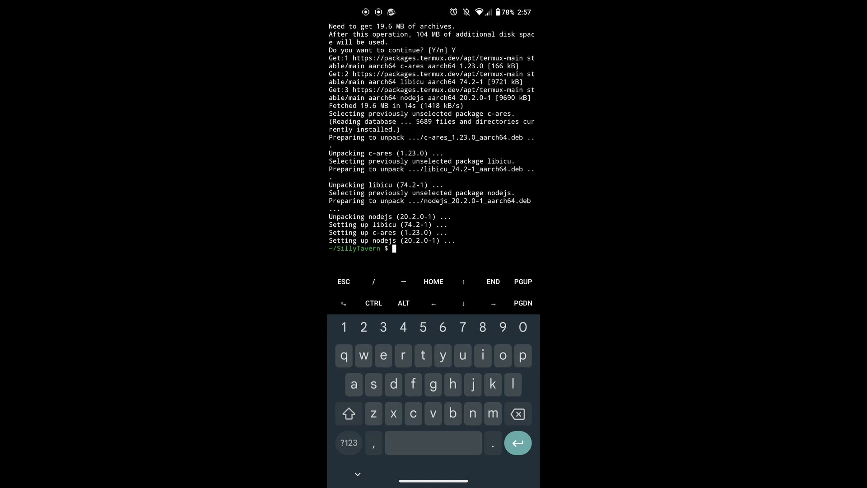
pyautogui.write('npm i')
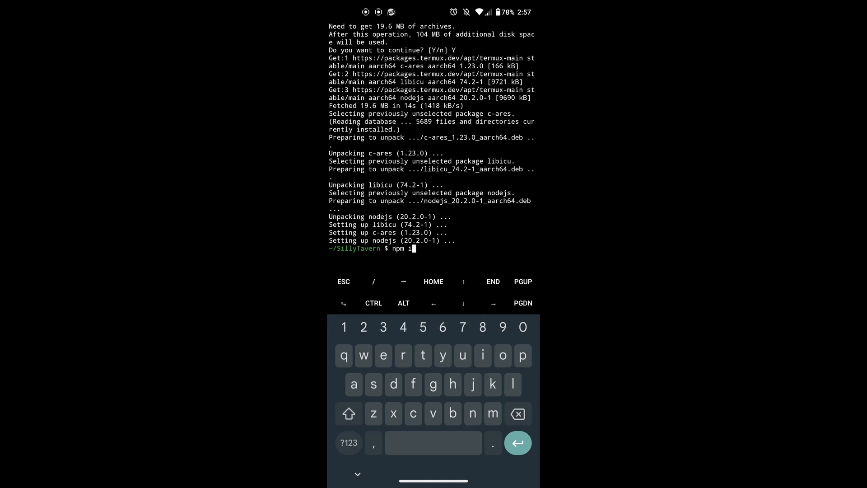
# Run npm install to add SillyTavern's 507 packages, then begin bash start.sh.
pyautogui.write('nstall')
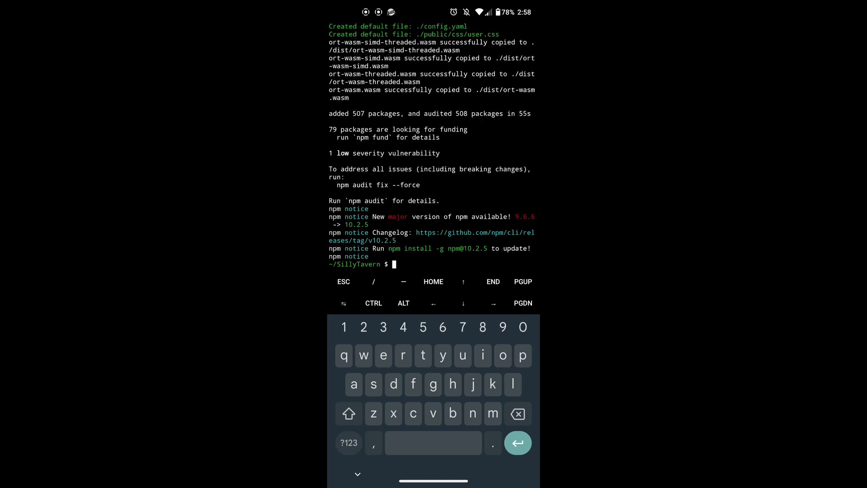
pyautogui.write('bash')
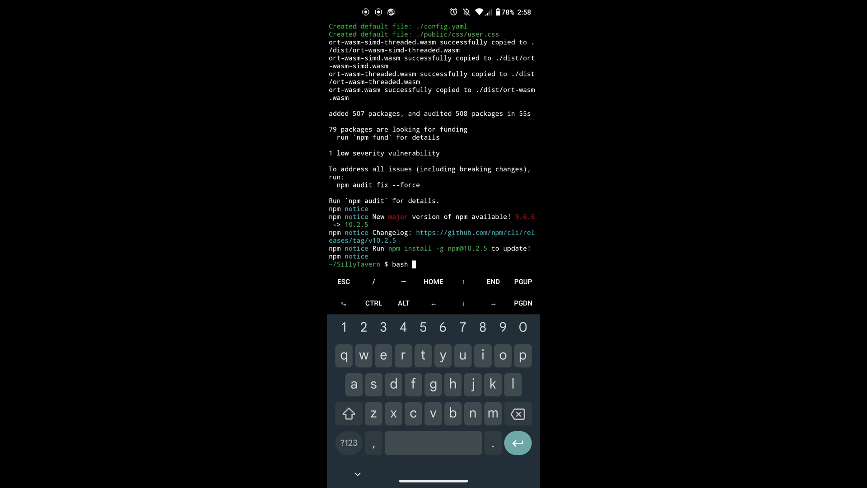